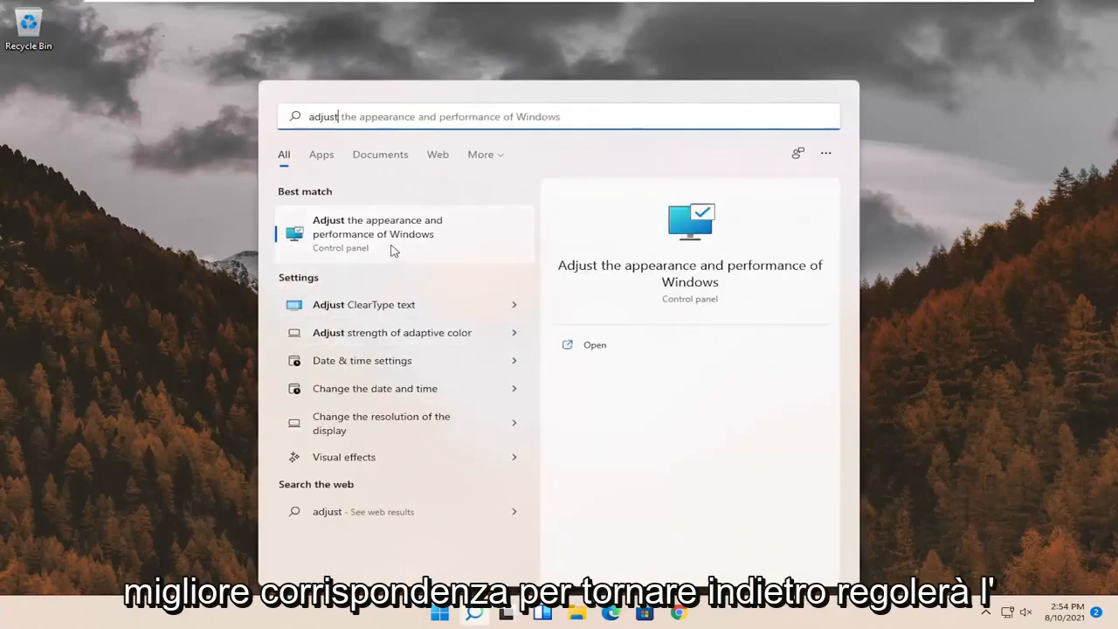
mouse_move(380, 235)
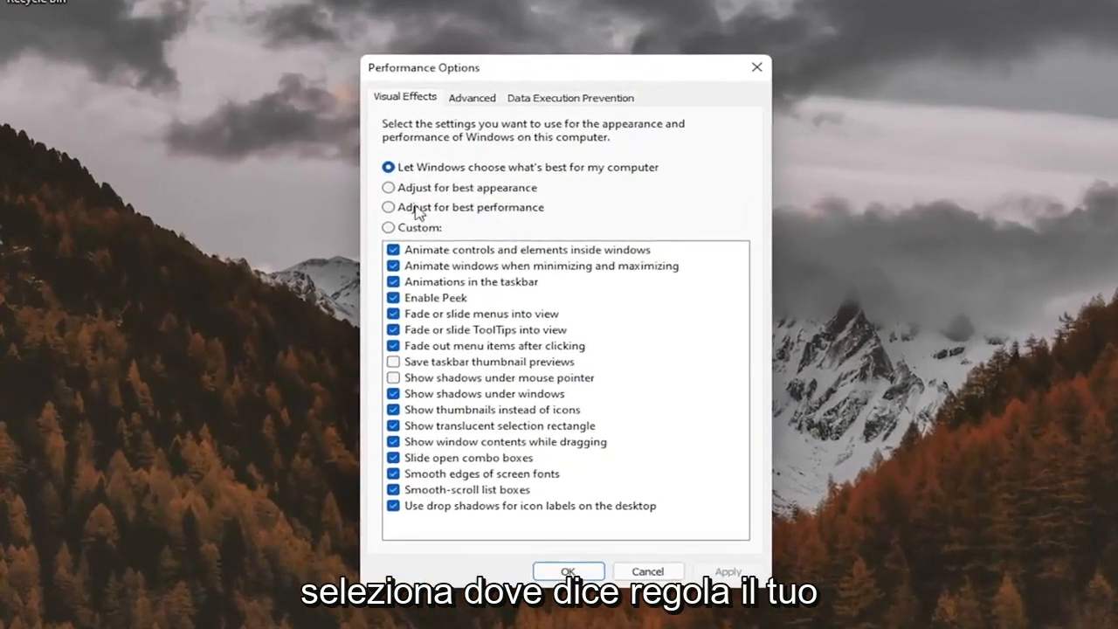
Step: Close the Performance Options dialog so the desktop shows again
click(388, 187)
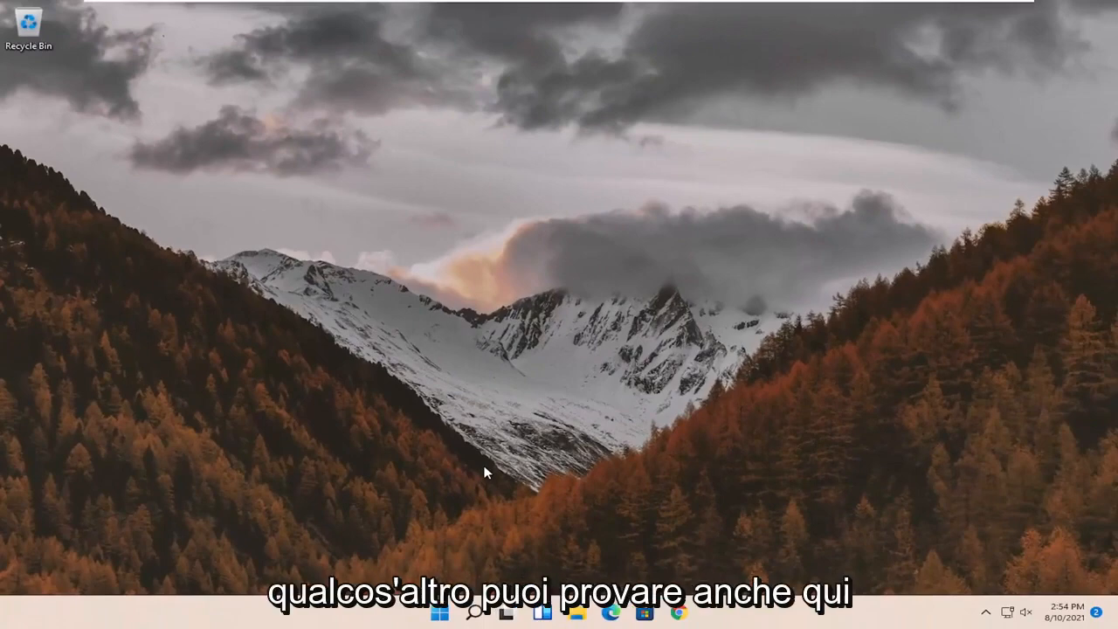
Step: Search for regedit, run Registry Editor as administrator and approve the UAC prompt
click(472, 611)
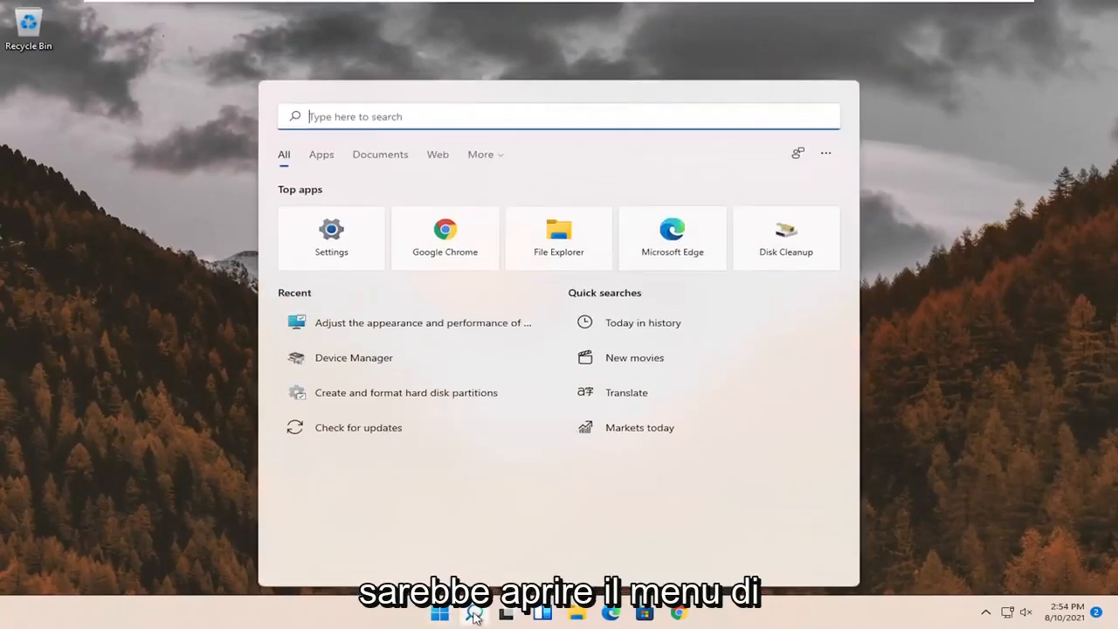
text(regedit)
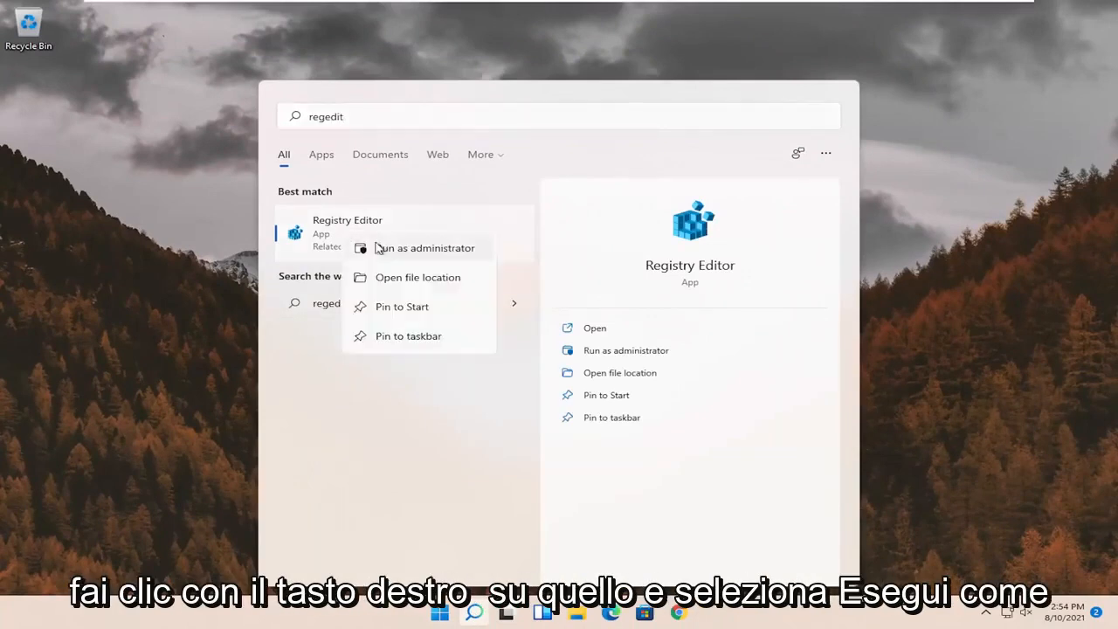
click(423, 248)
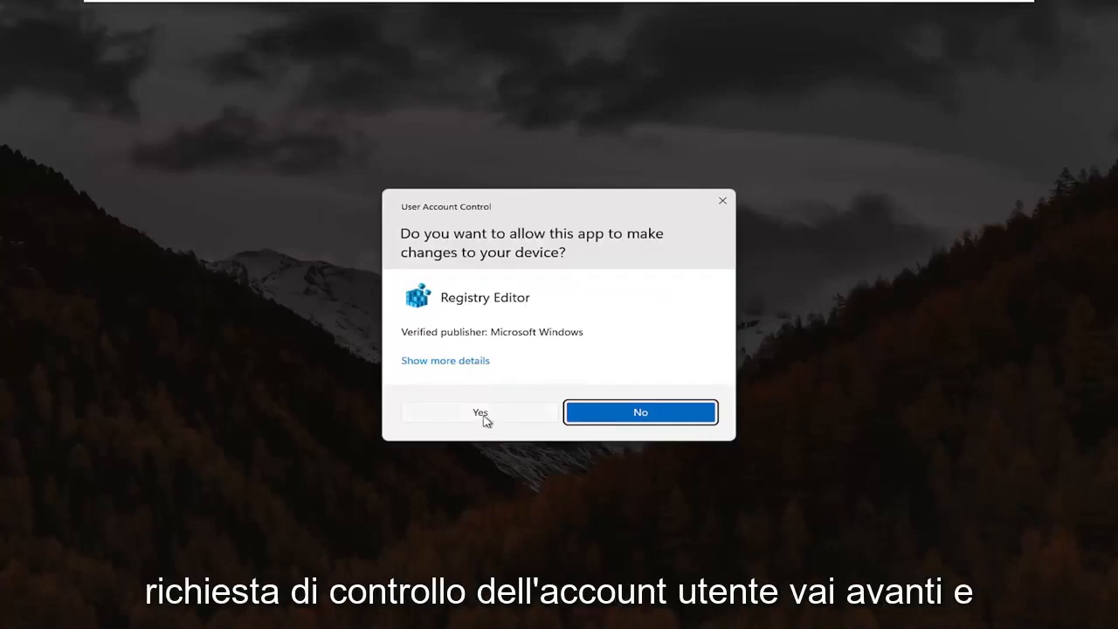
click(478, 413)
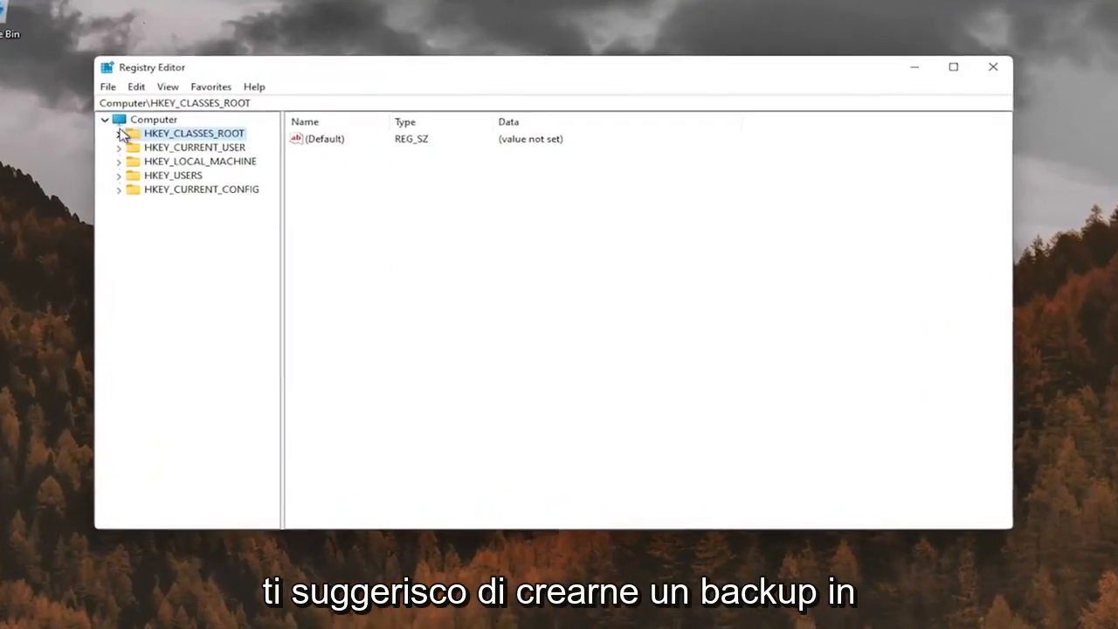
click(149, 118)
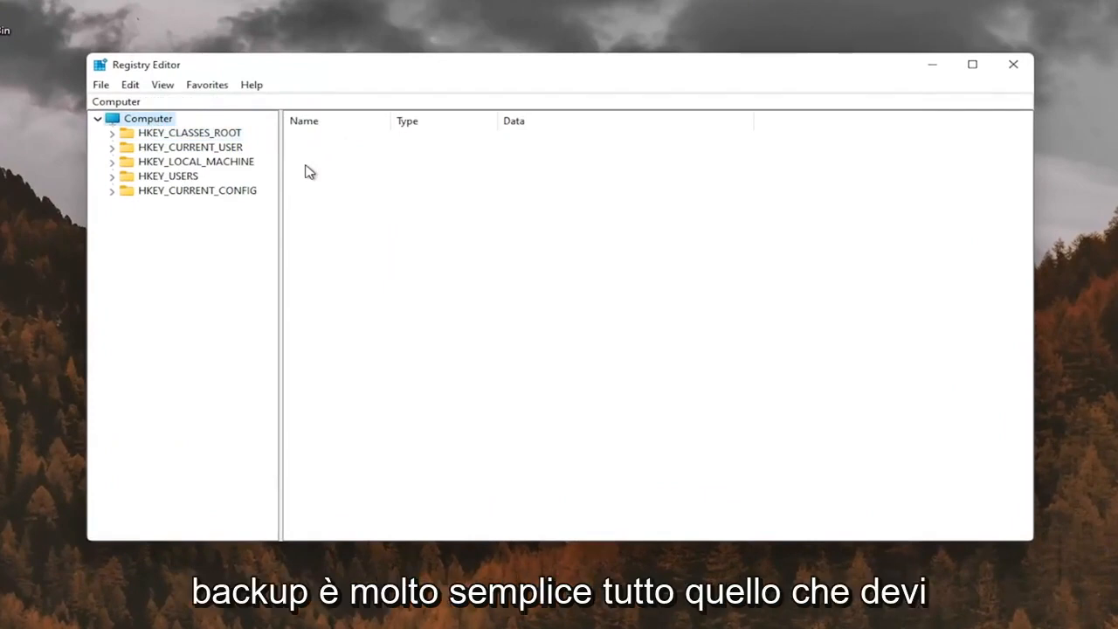
click(101, 84)
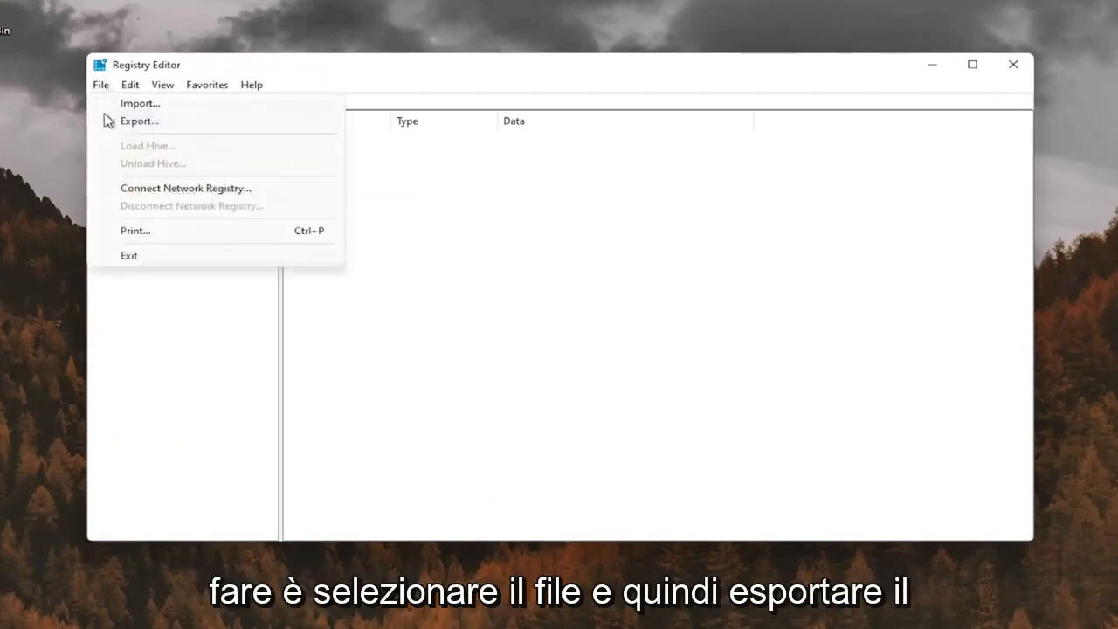
click(138, 121)
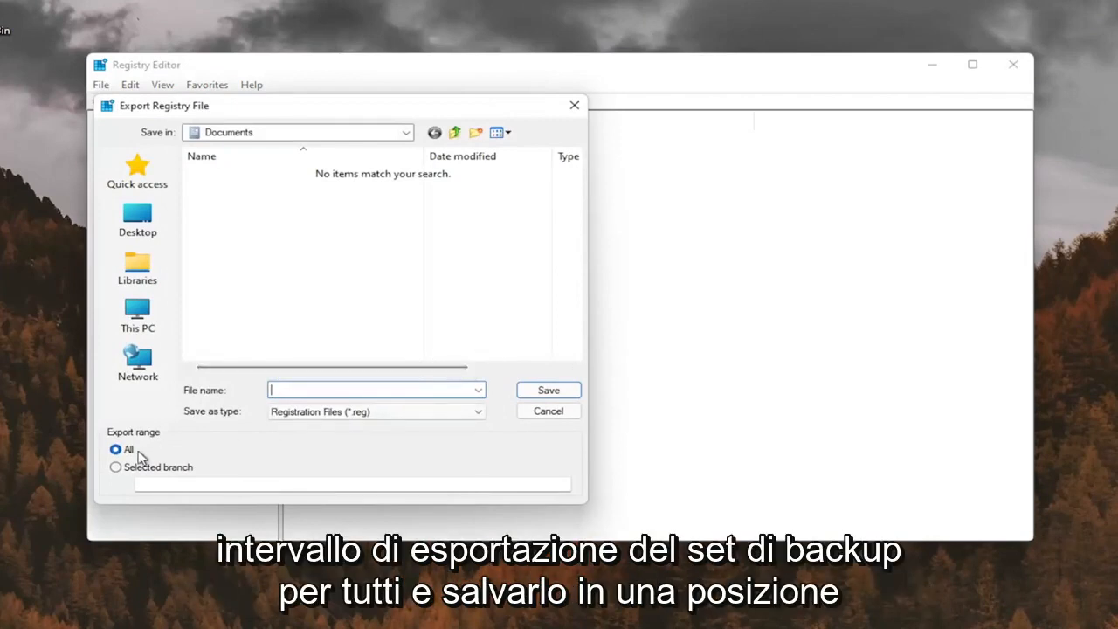
click(136, 219)
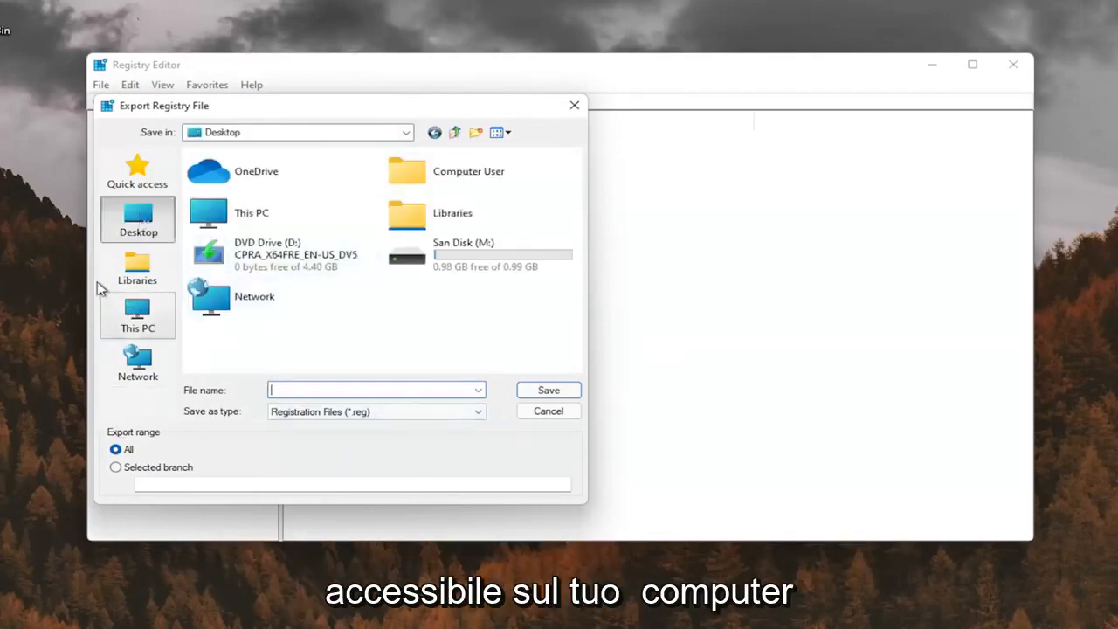
click(549, 410)
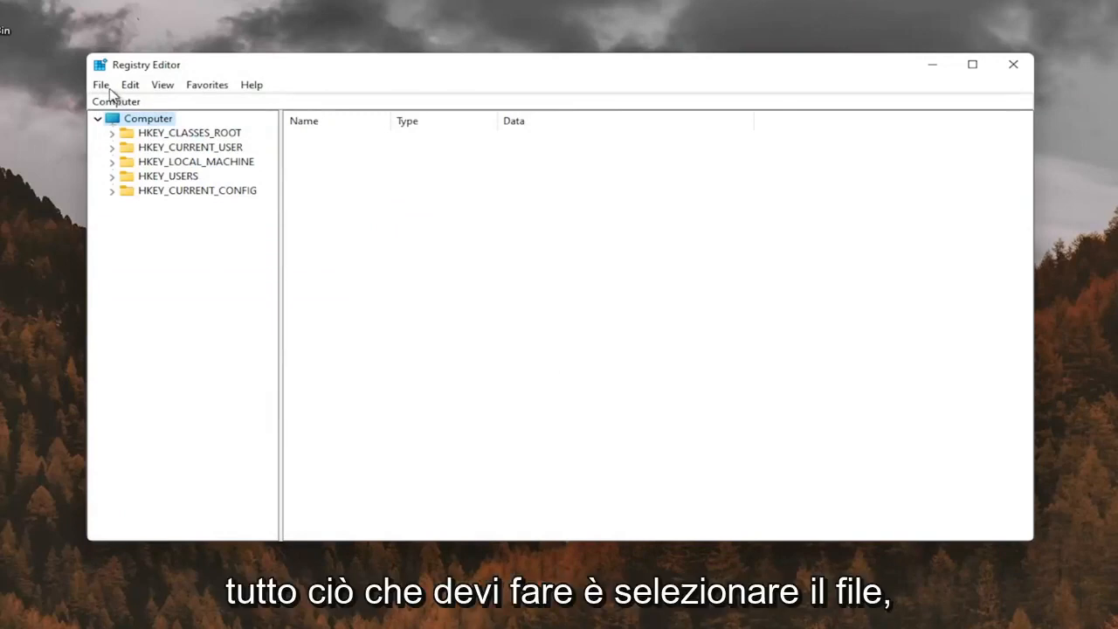
click(101, 84)
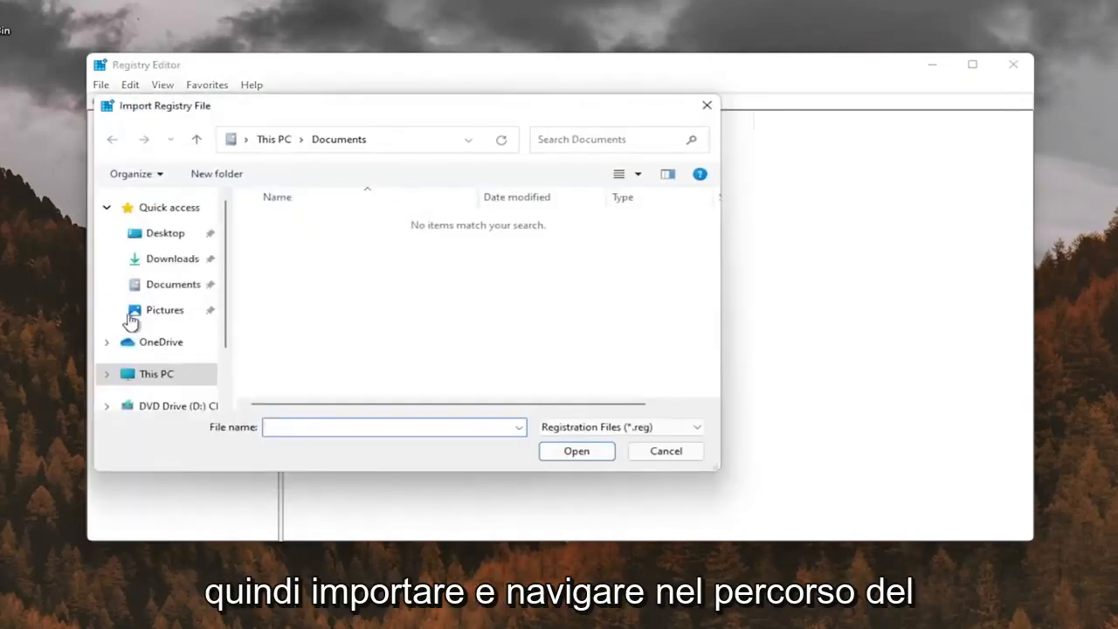
click(164, 232)
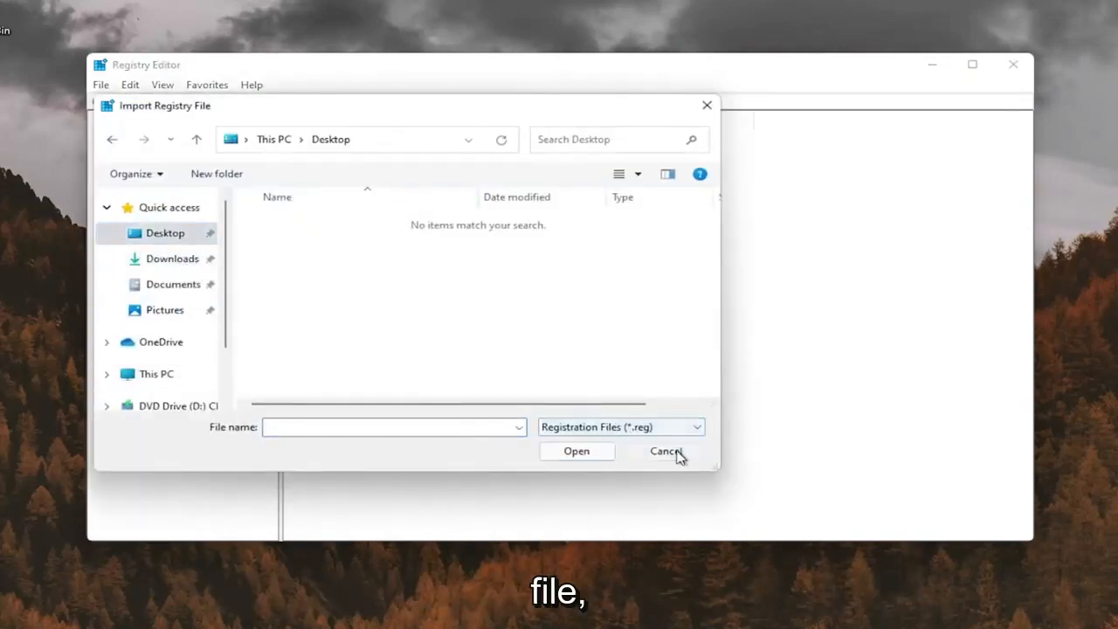
click(666, 451)
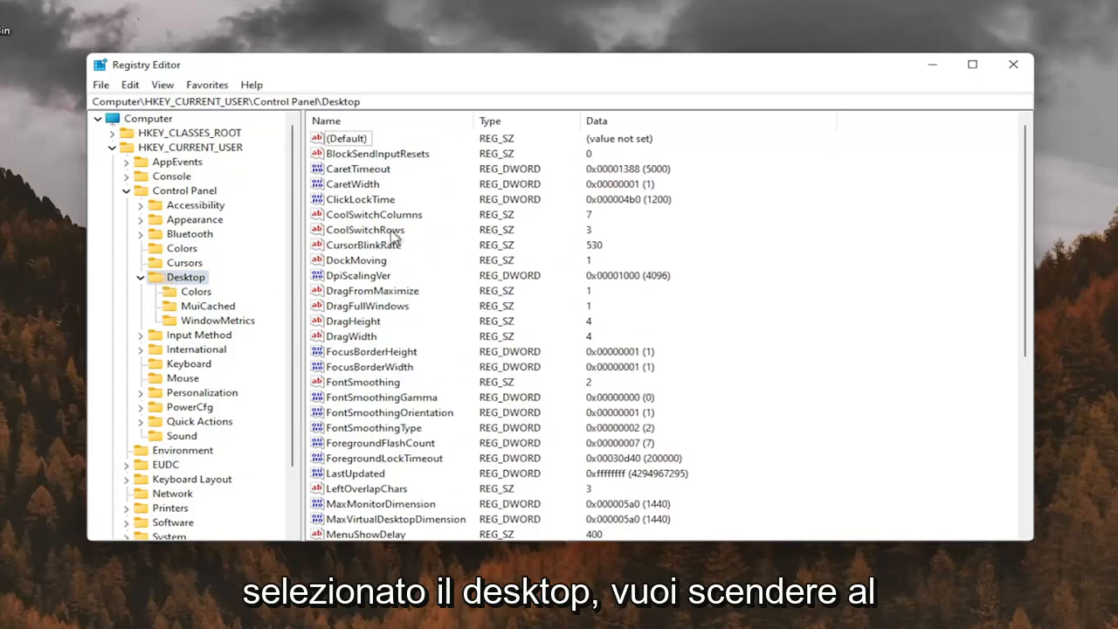
Step: Edit Win8DpiScaling under HKEY_CURRENT_USER\Control Panel\Desktop to Value data 1
scroll(down, 3)
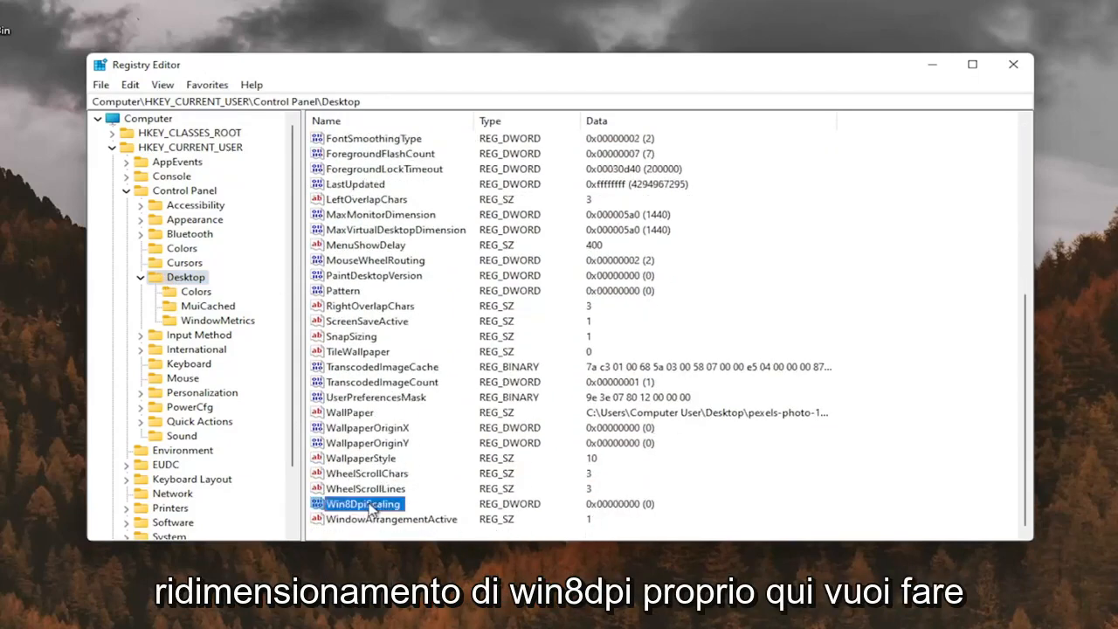
double_click(360, 503)
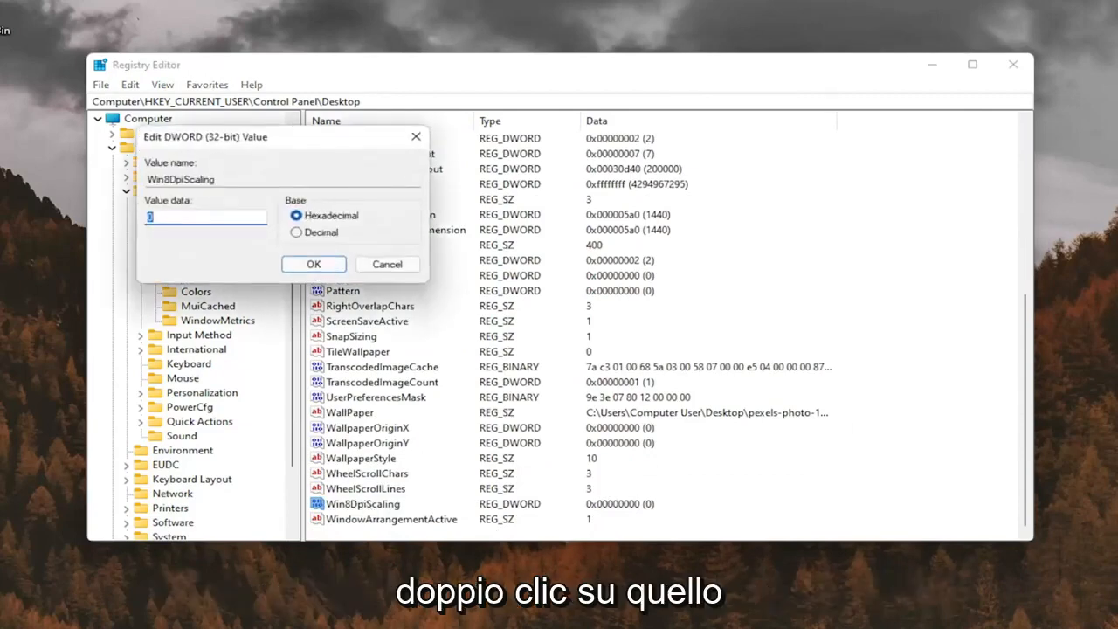
text(1)
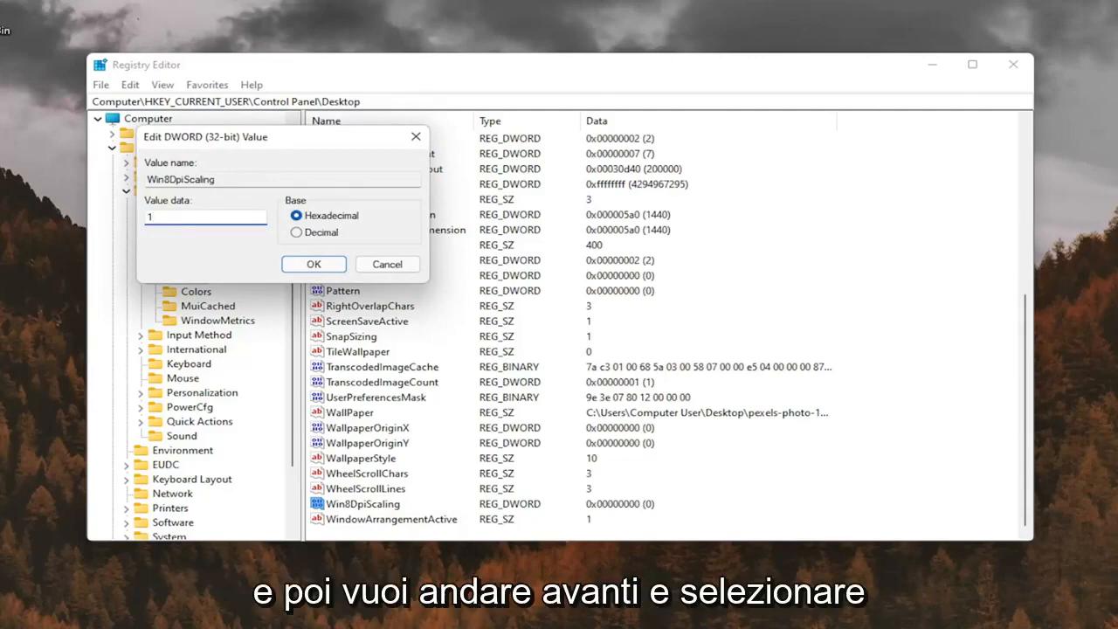
click(313, 263)
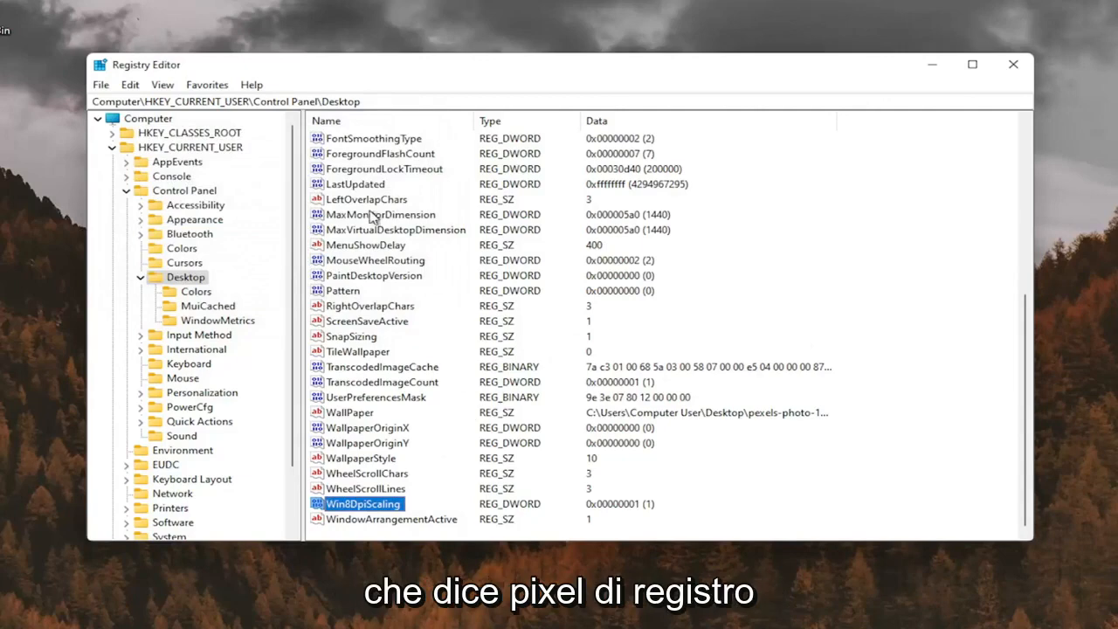
Step: Create a new DWORD (32-bit) value in the Desktop key named LogPixels
scroll(up, 3)
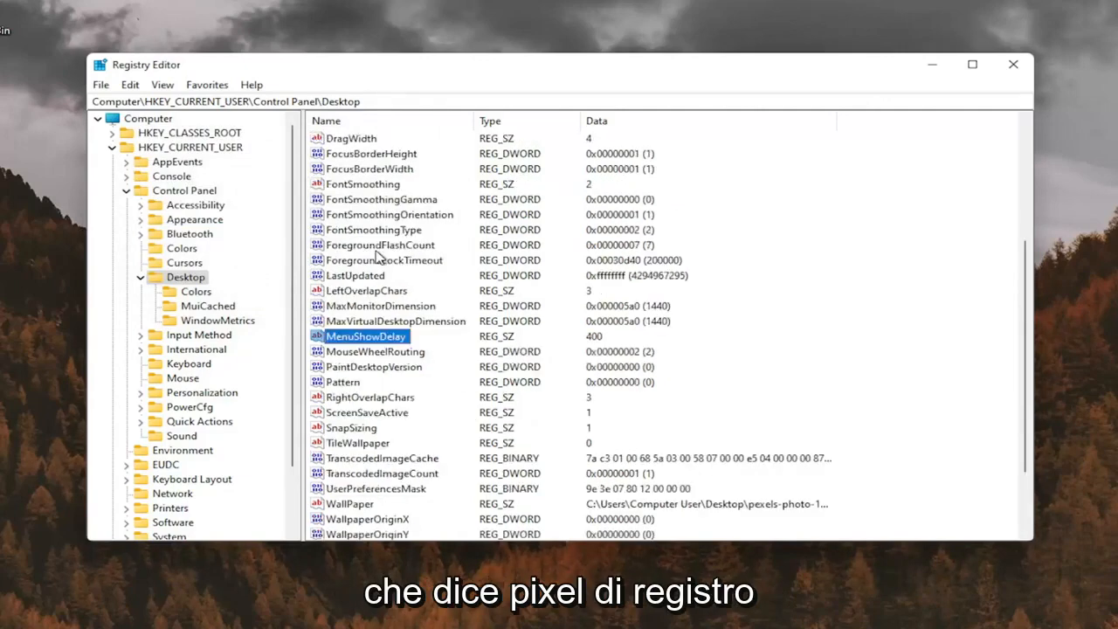
scroll(down, 3)
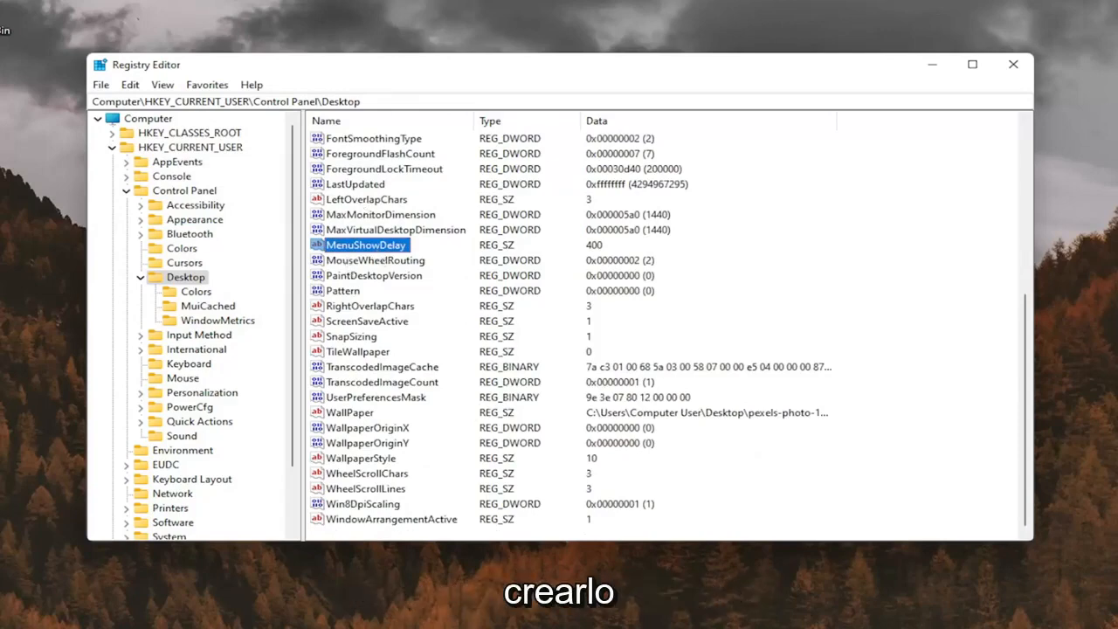
scroll(up, 3)
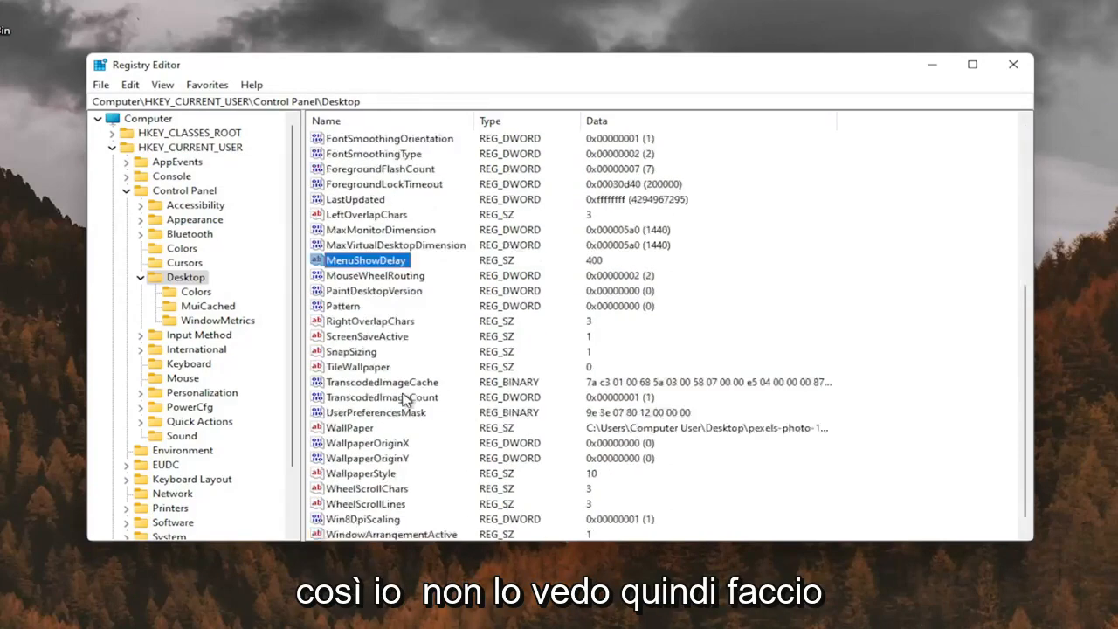
right_click(830, 213)
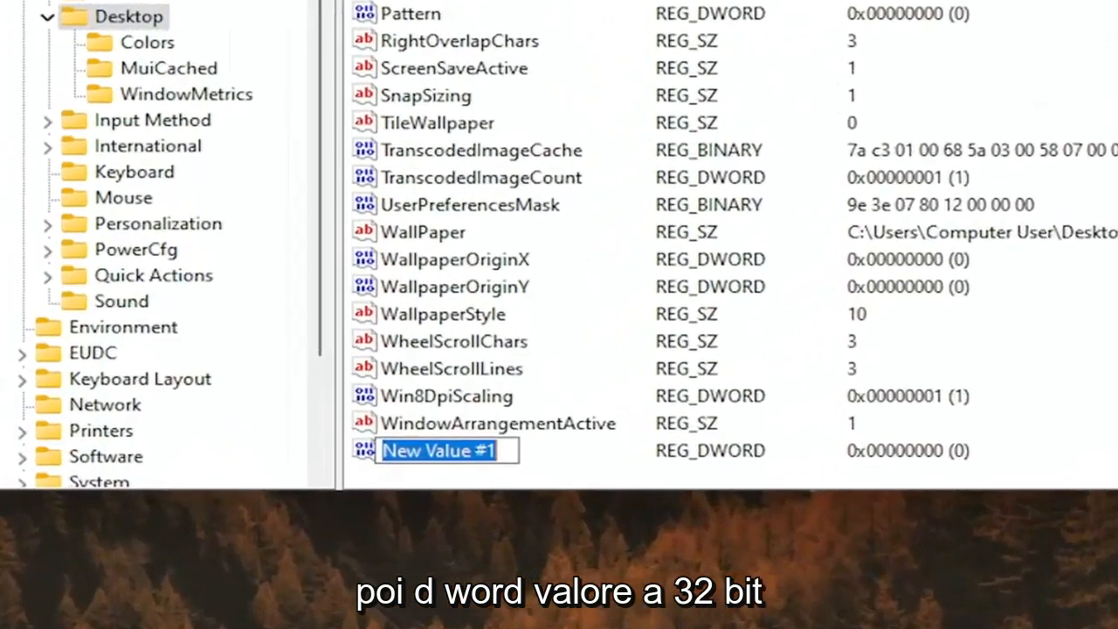
text(Log)
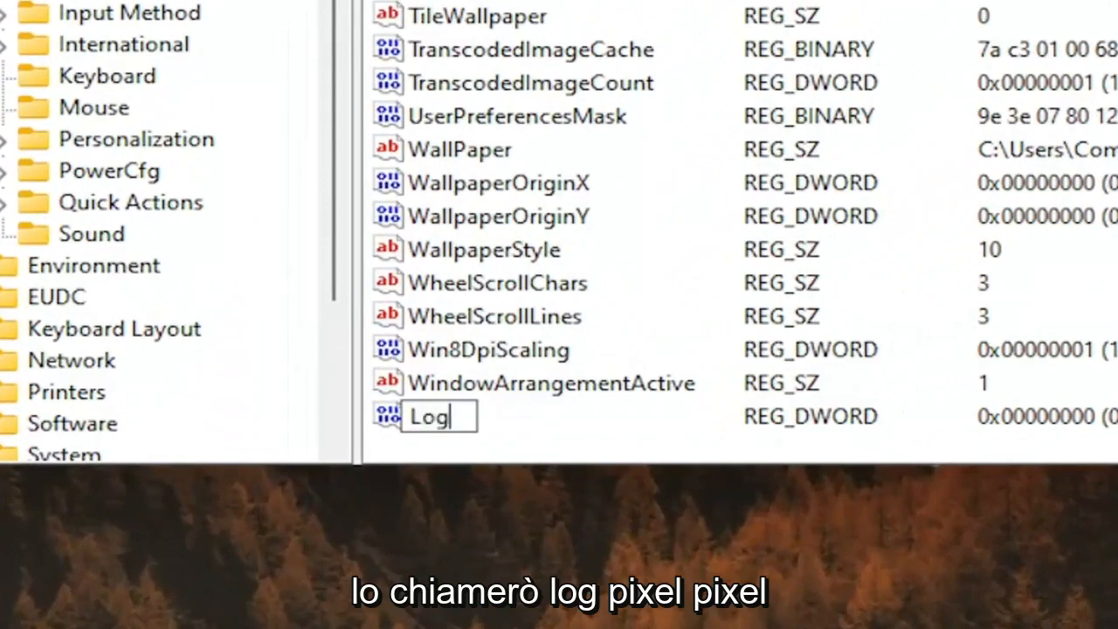
text(P)
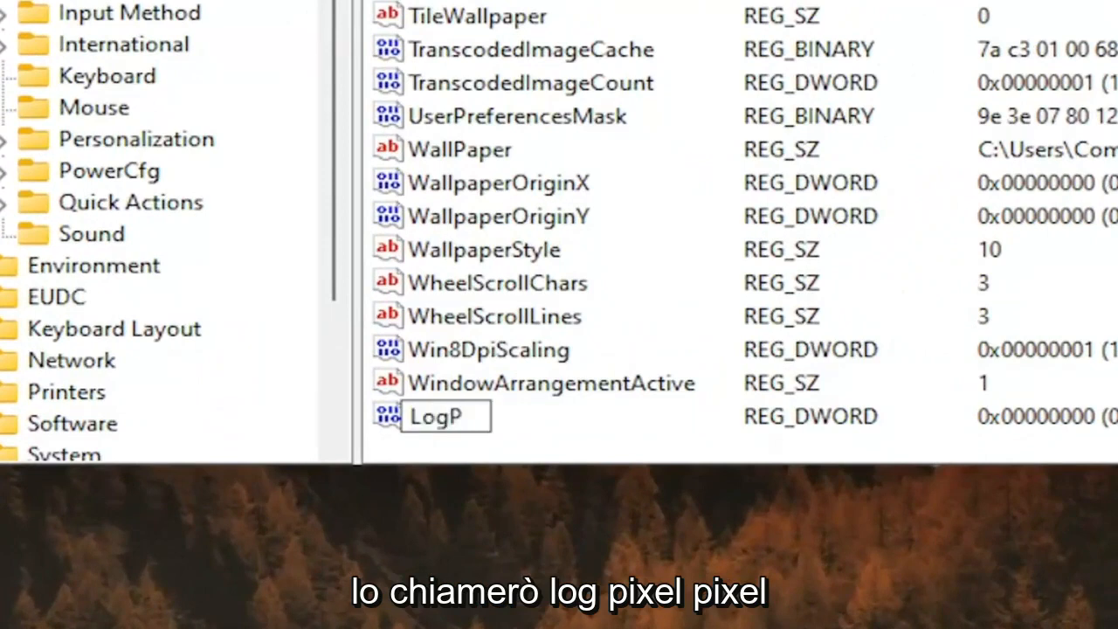
text(ixels)
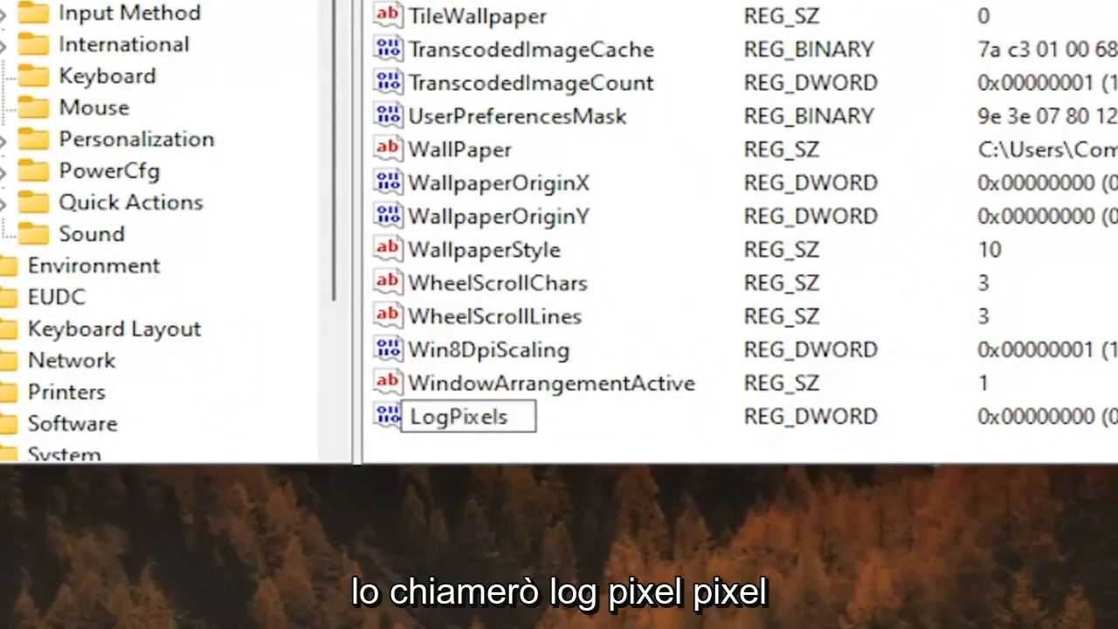
Step: Set the LogPixels value data to 78 and confirm
click(468, 416)
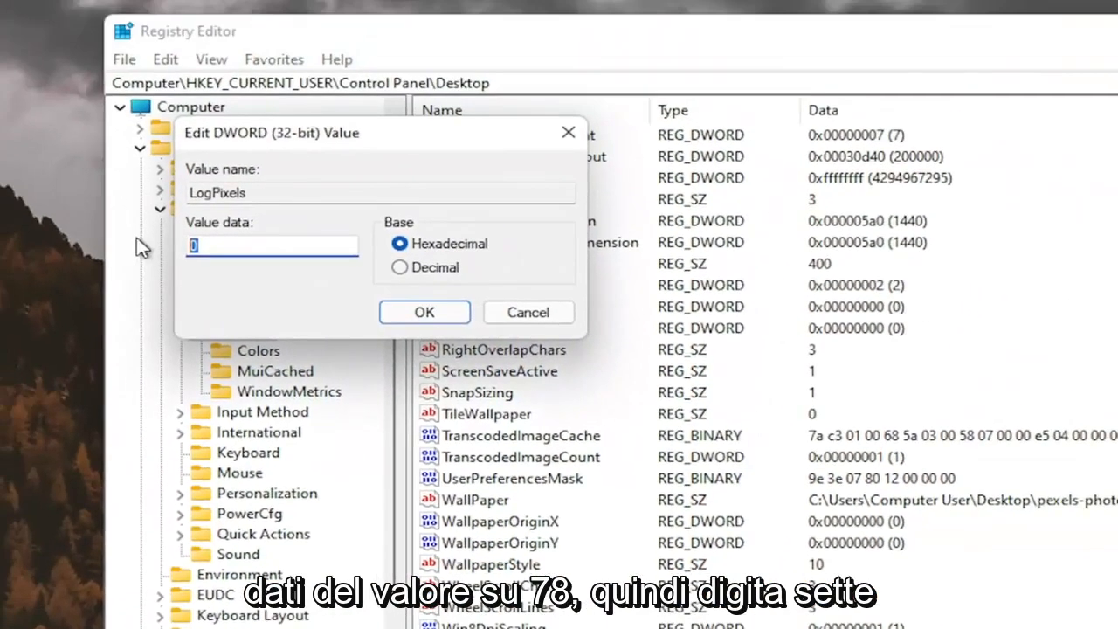
text(78)
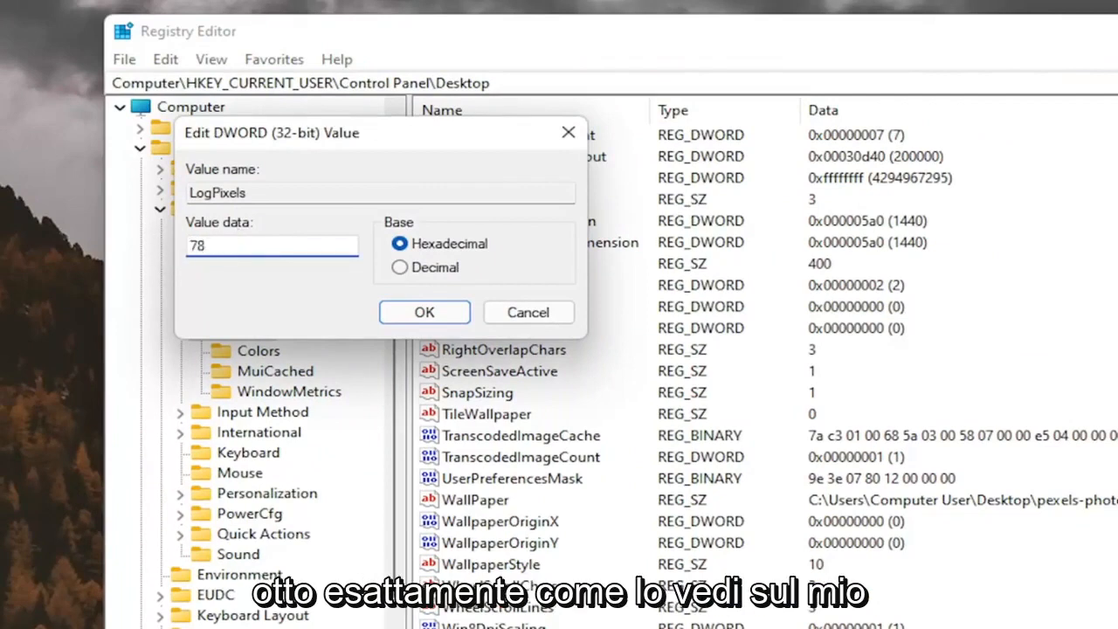
mouse_move(424, 311)
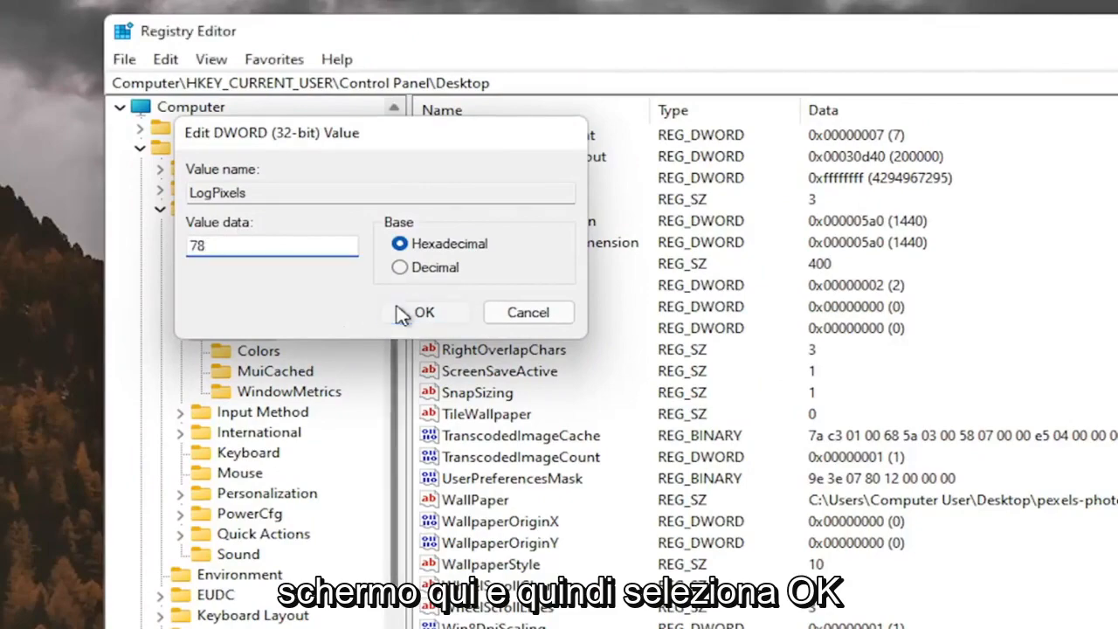
click(425, 311)
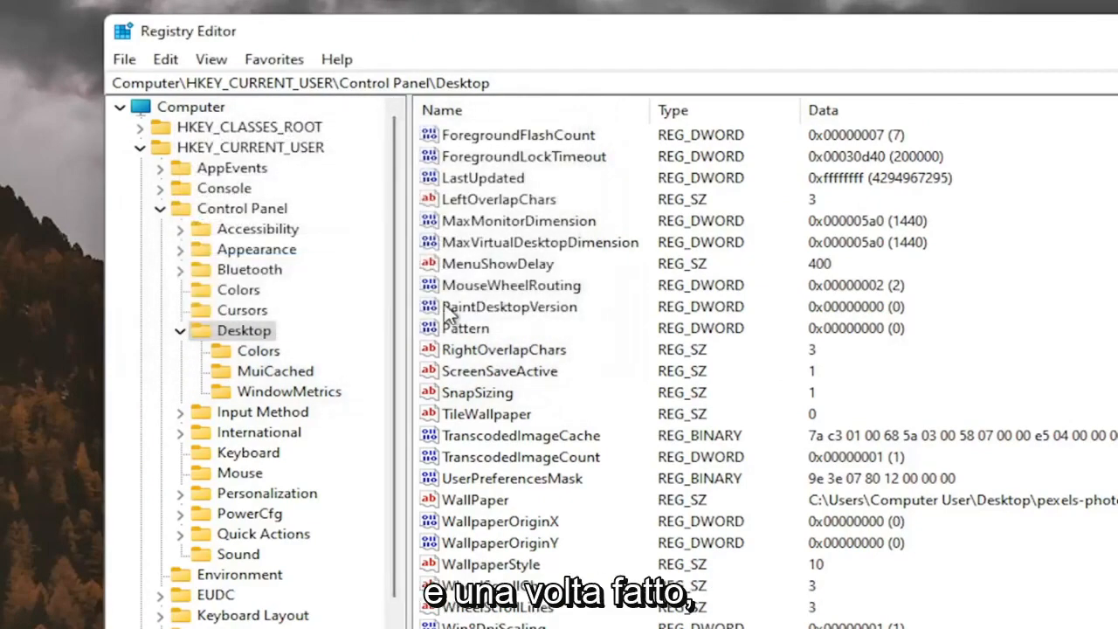
click(182, 330)
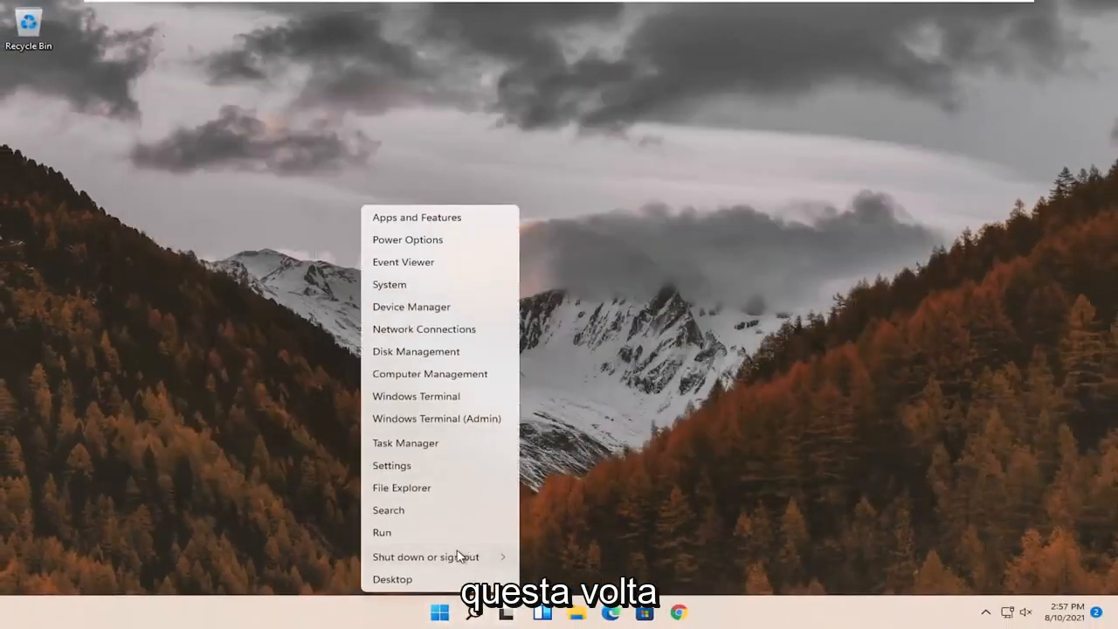
Step: Restart the computer from the Start quick-link Shut down or sign out menu
click(426, 556)
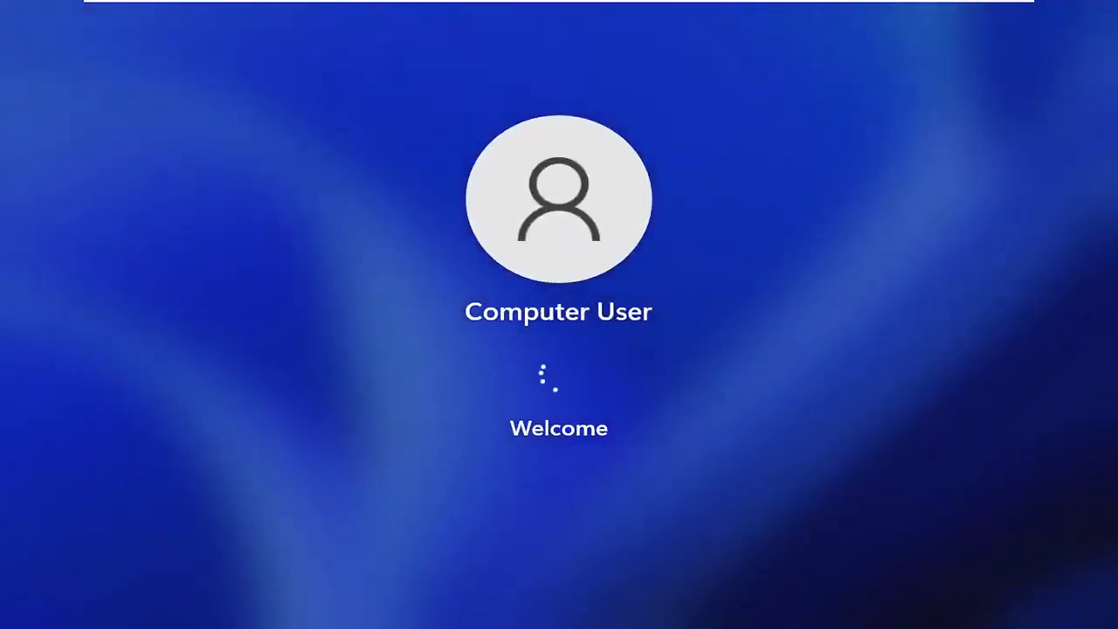